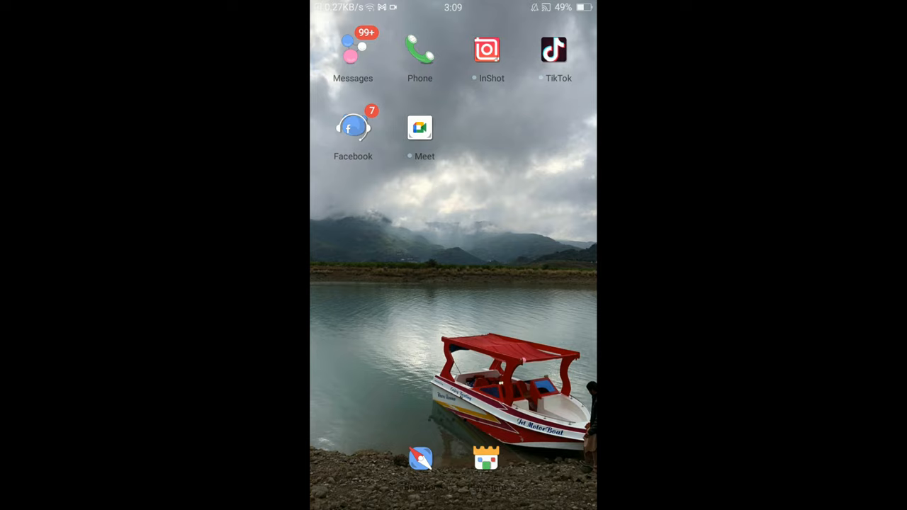
- Launch Messenger and bring up the Me page with your profile and settings
scroll("left", 3)
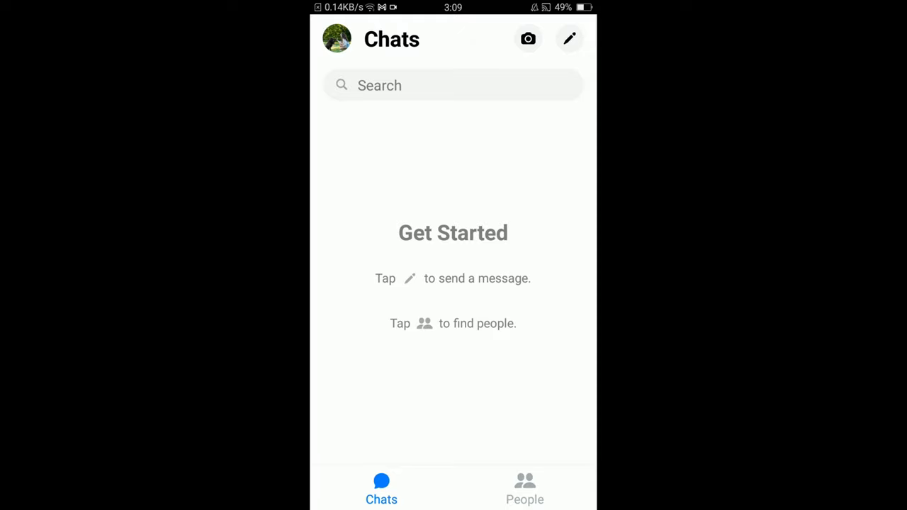
left_click(337, 40)
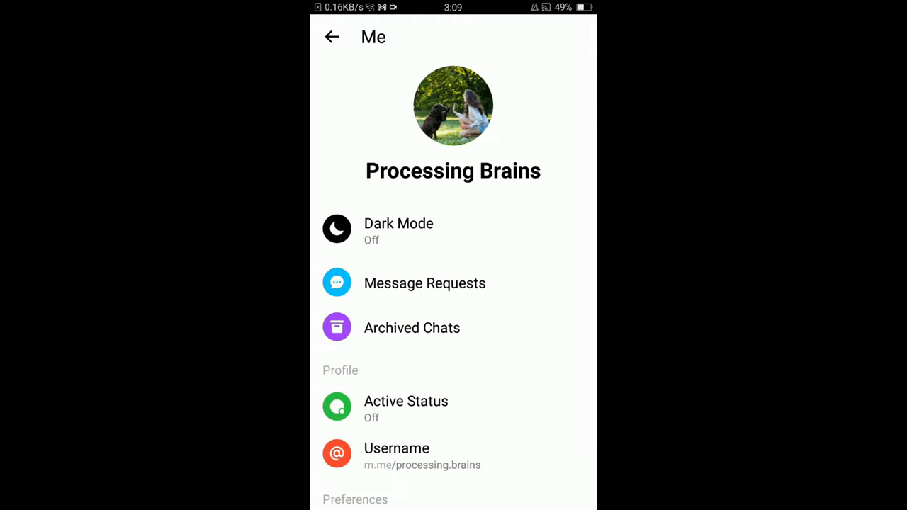
scroll("down", 3)
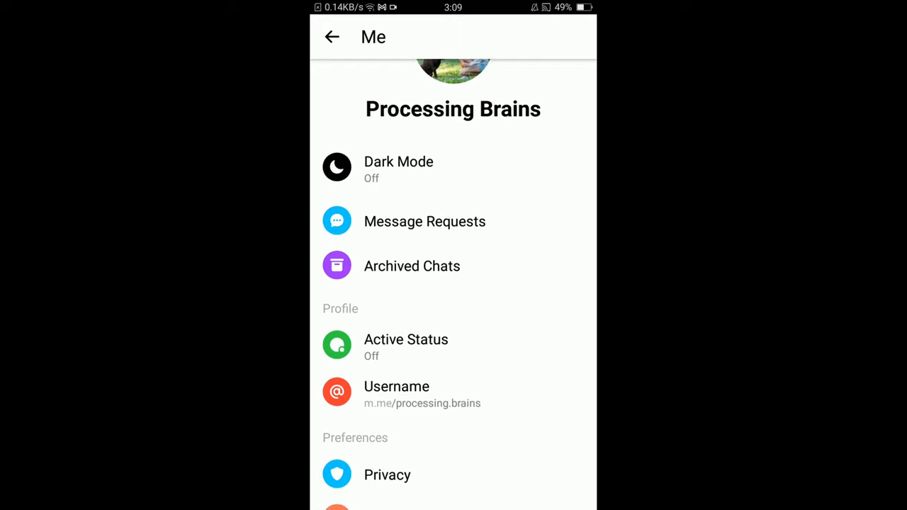
- Show the Message Requests list, which has no pending requests
left_click(426, 221)
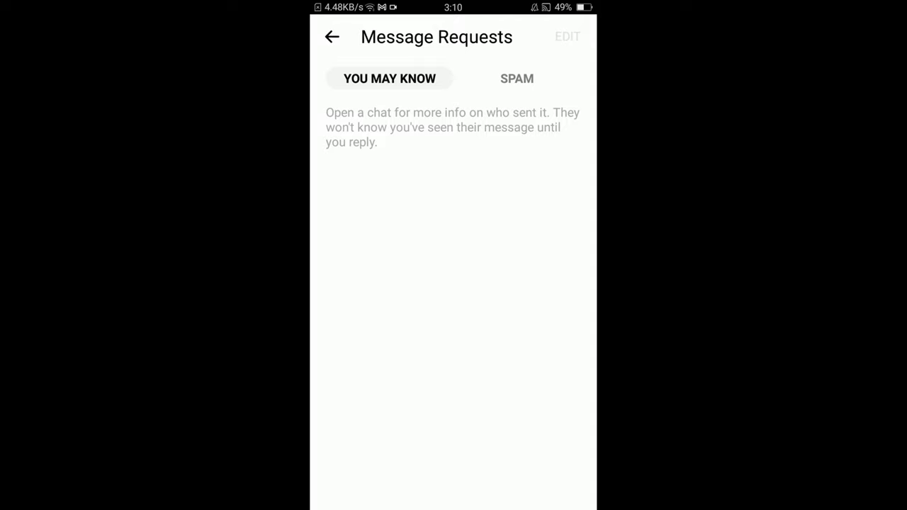
- Switch Message Requests to the Spam tab, which shows no spam messages
left_click(516, 80)
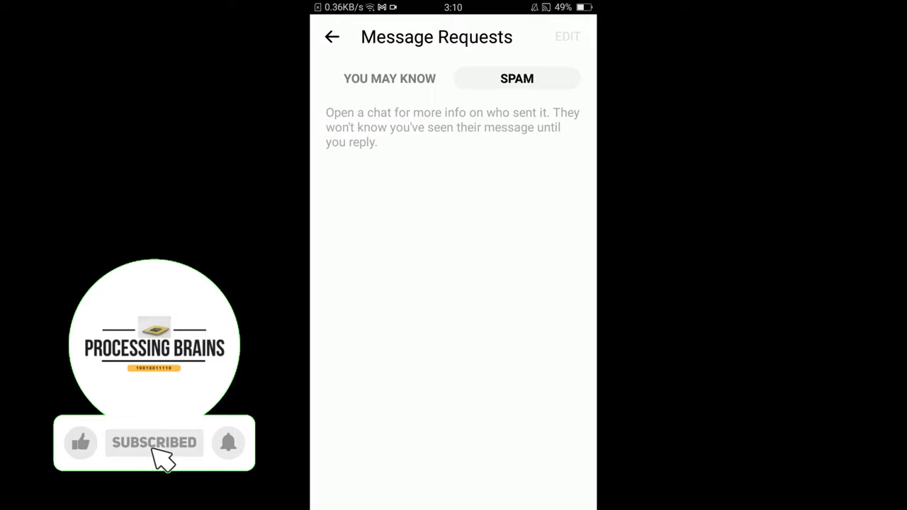
left_click(79, 443)
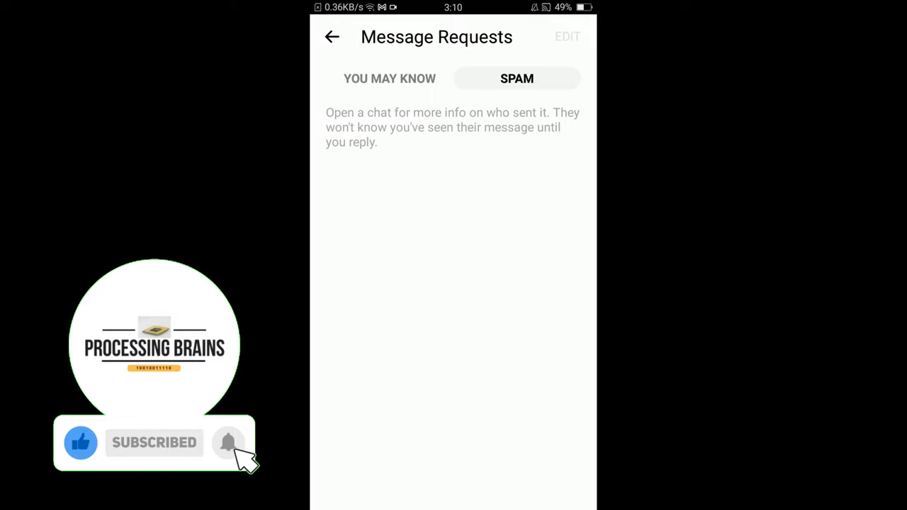